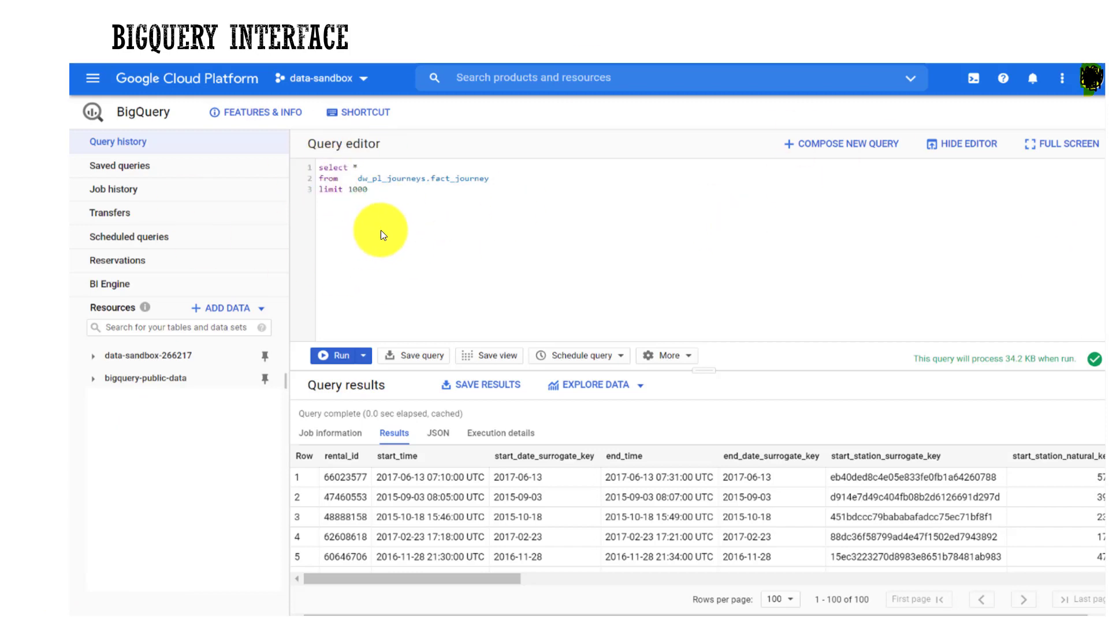
{"action": "mouse_move", "coordinate": [183, 281]}
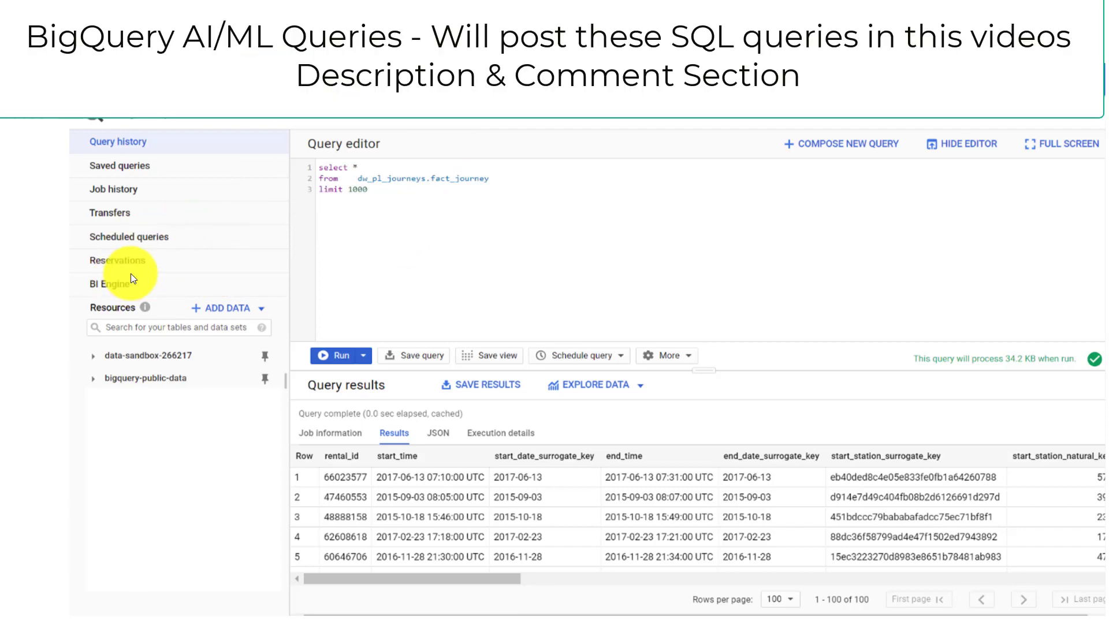
{"action": "mouse_move", "coordinate": [177, 299]}
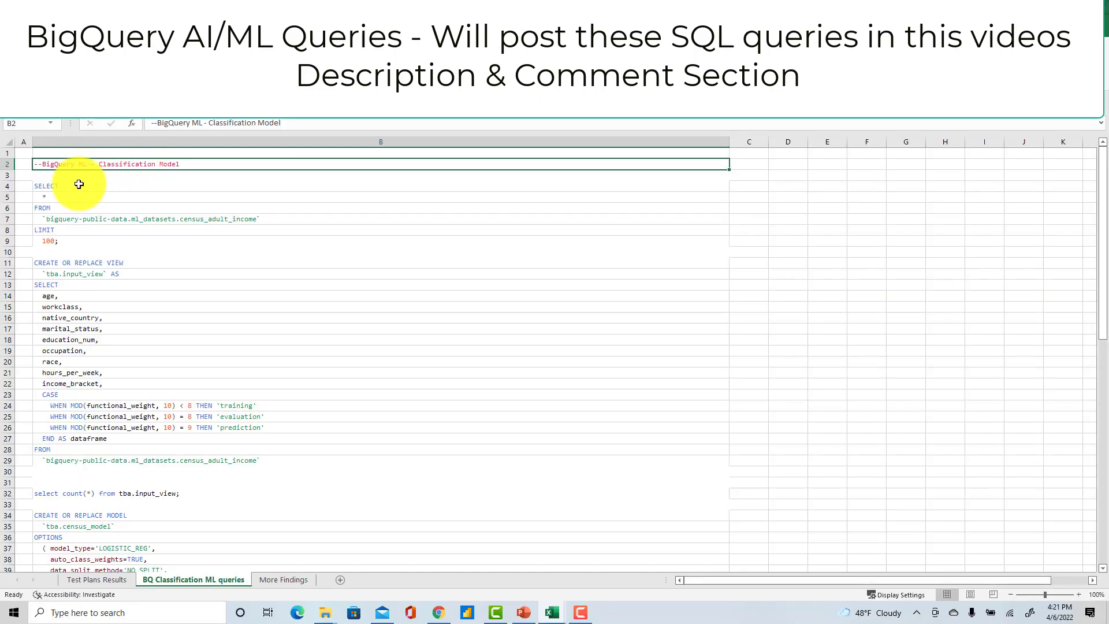
Highlight the census data preview query and its training, evaluation and prediction split lines
{"action": "left_click_drag", "start_coordinate": [46, 185], "coordinate": [57, 240]}
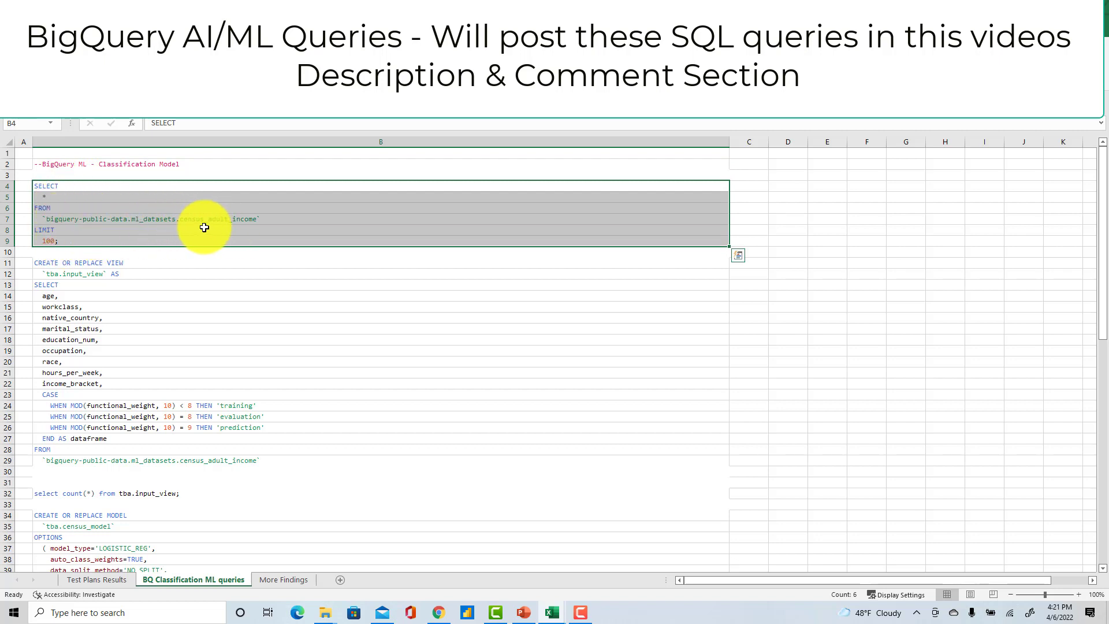
{"action": "mouse_move", "coordinate": [94, 262]}
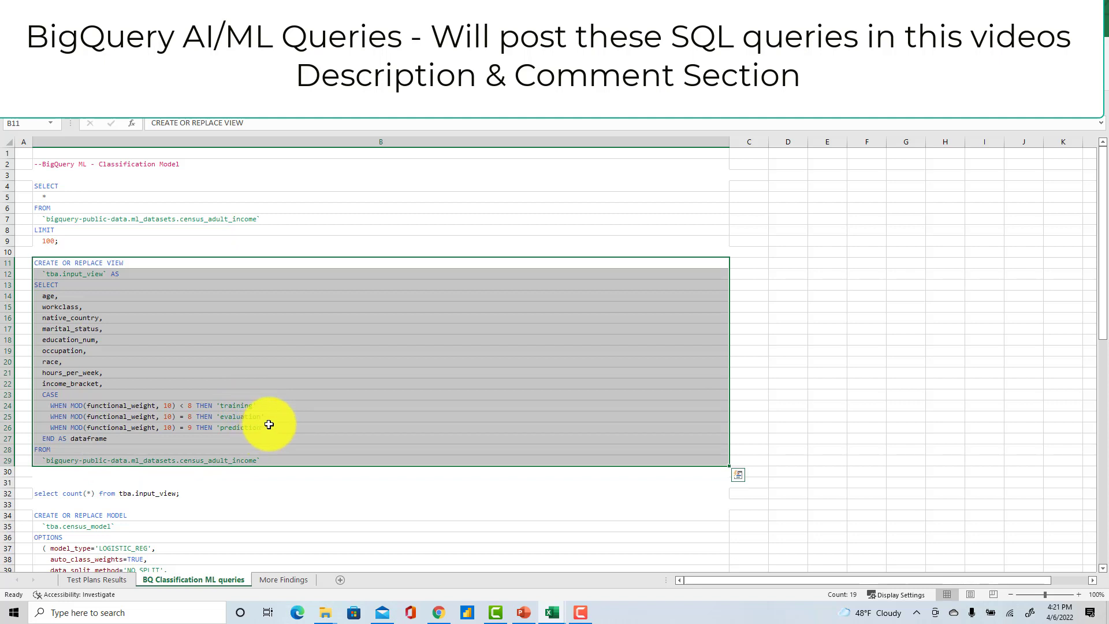
{"action": "left_click", "coordinate": [259, 405]}
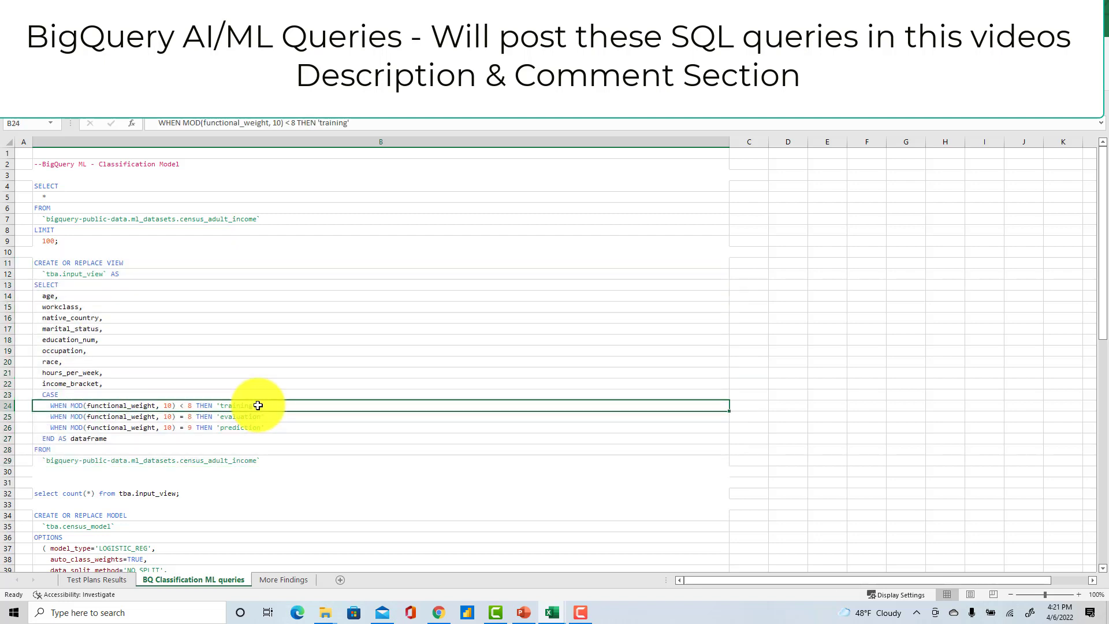
{"action": "mouse_move", "coordinate": [280, 407]}
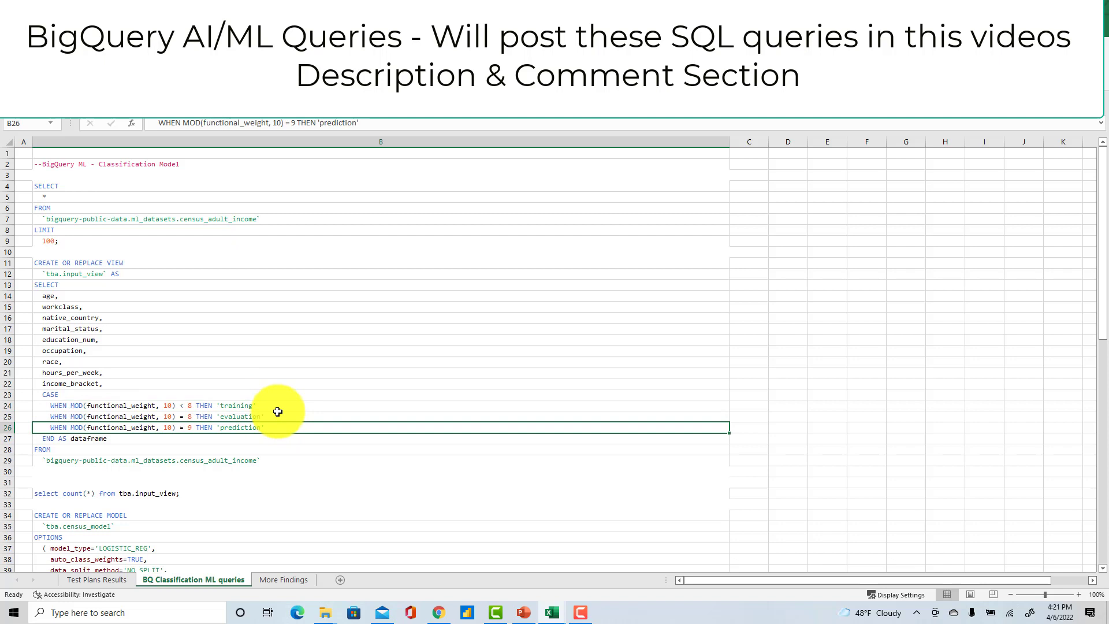
{"action": "left_click", "coordinate": [137, 405]}
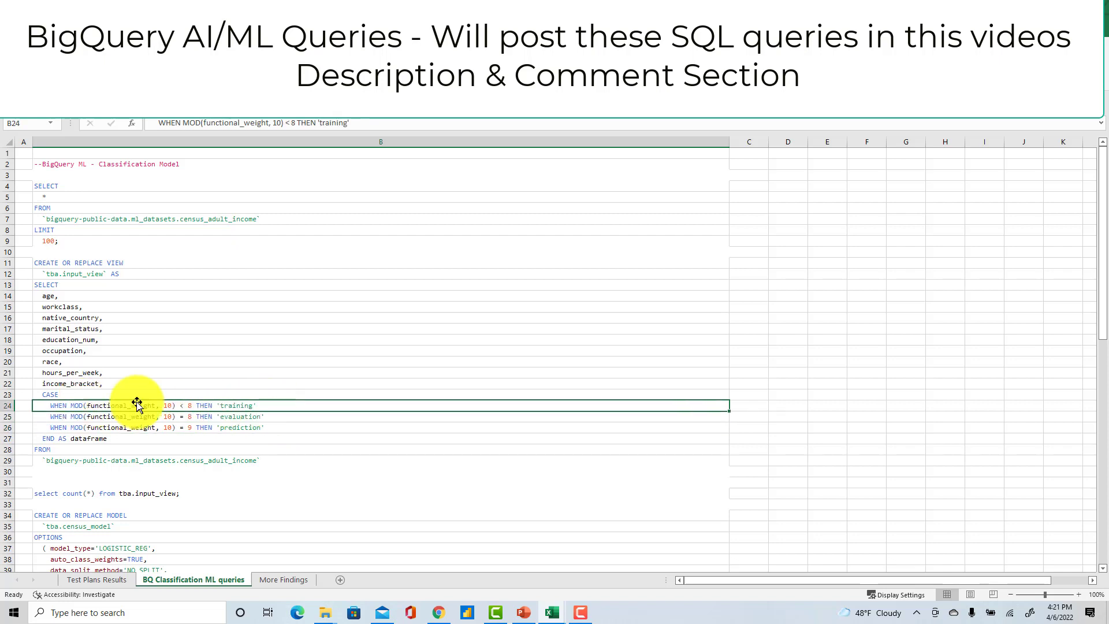
{"action": "left_click", "coordinate": [280, 417]}
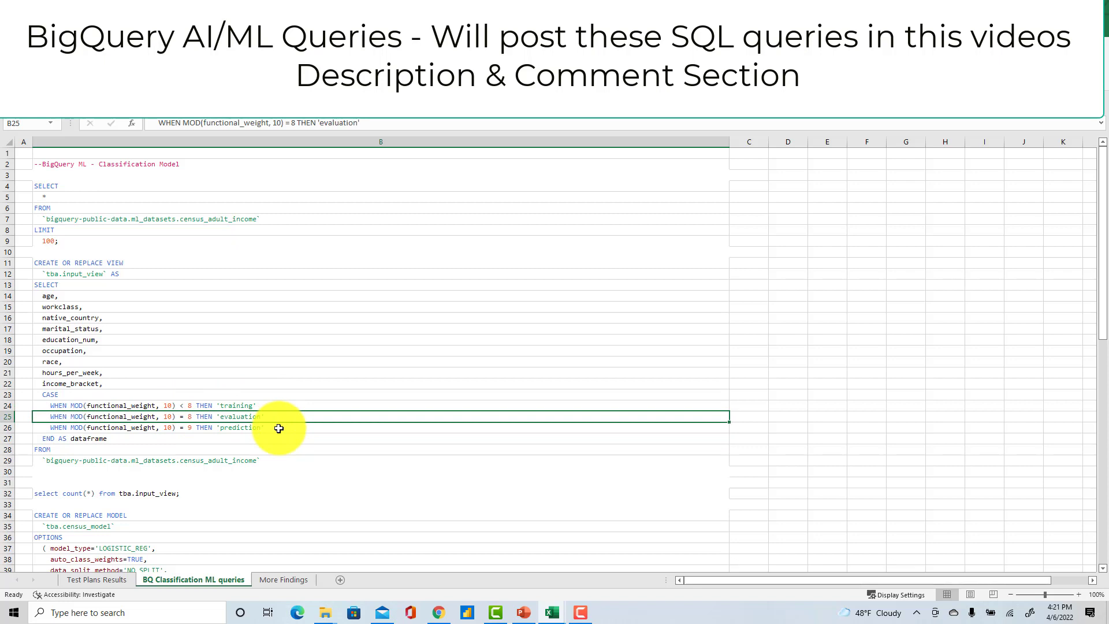
{"action": "left_click", "coordinate": [115, 427]}
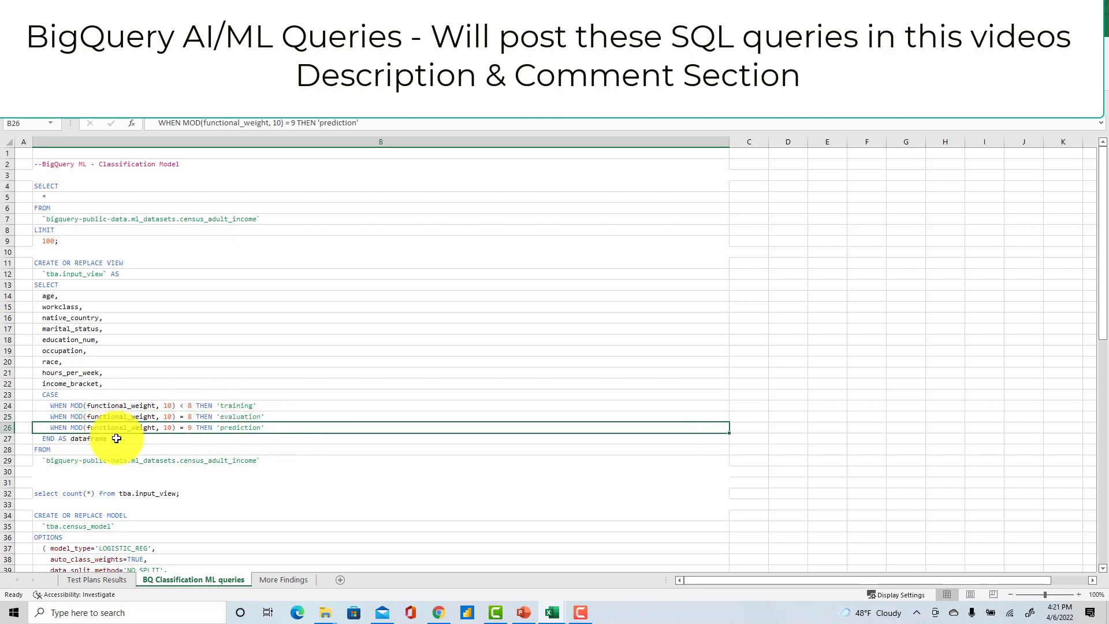
{"action": "mouse_move", "coordinate": [282, 425]}
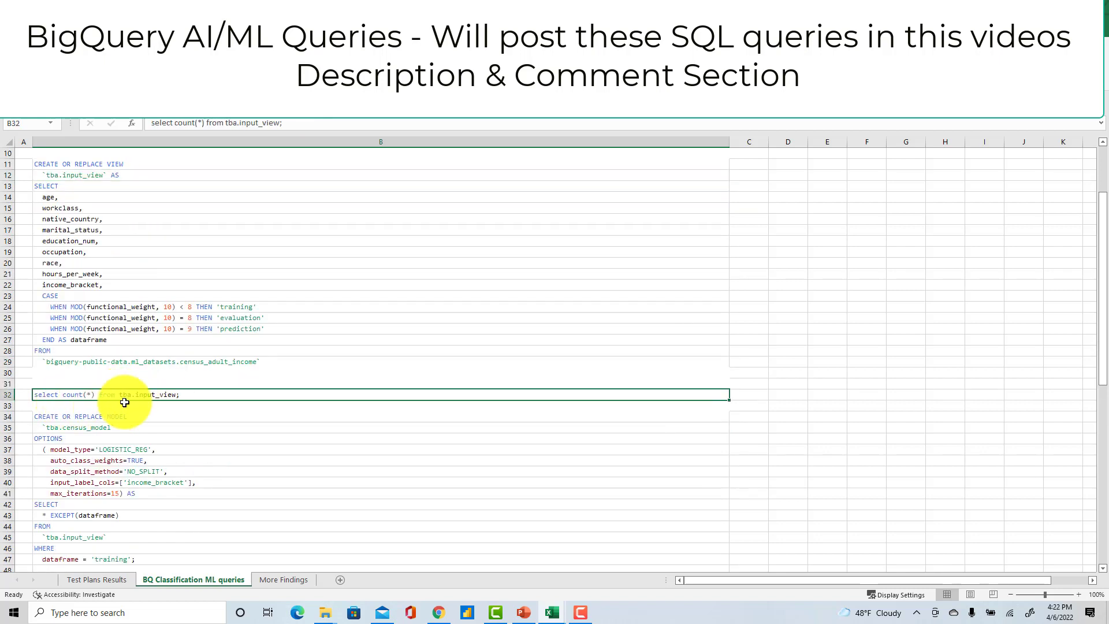
Scroll to the CREATE OR REPLACE MODEL query and select its training filter and OPTIONS rows
{"action": "scroll", "scroll_direction": "down", "scroll_amount": 3}
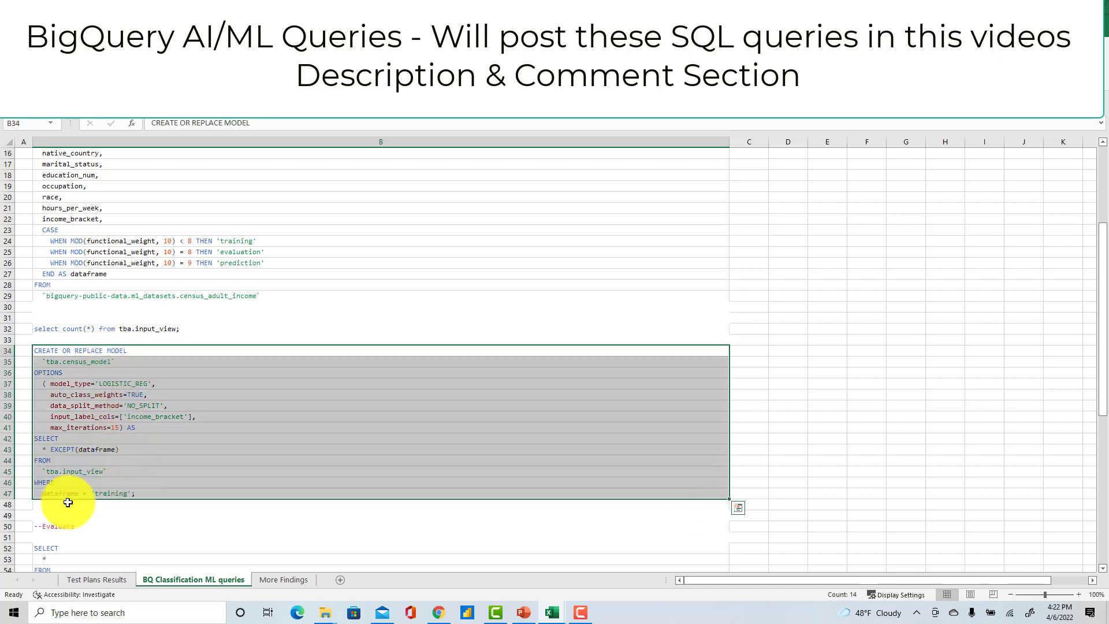
{"action": "mouse_move", "coordinate": [163, 245]}
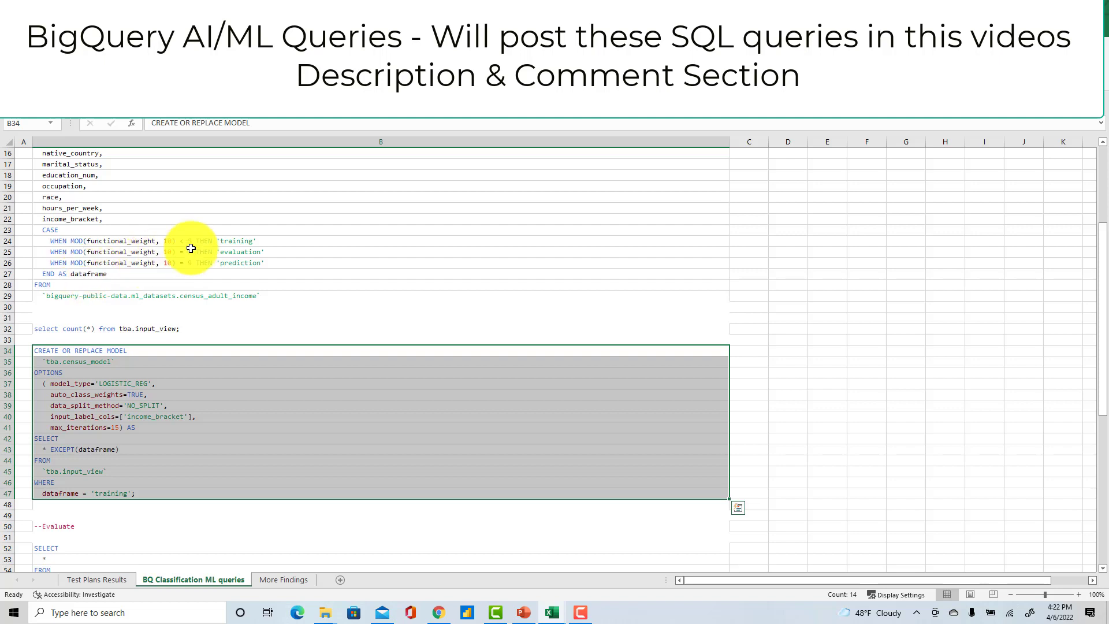
{"action": "mouse_move", "coordinate": [133, 392]}
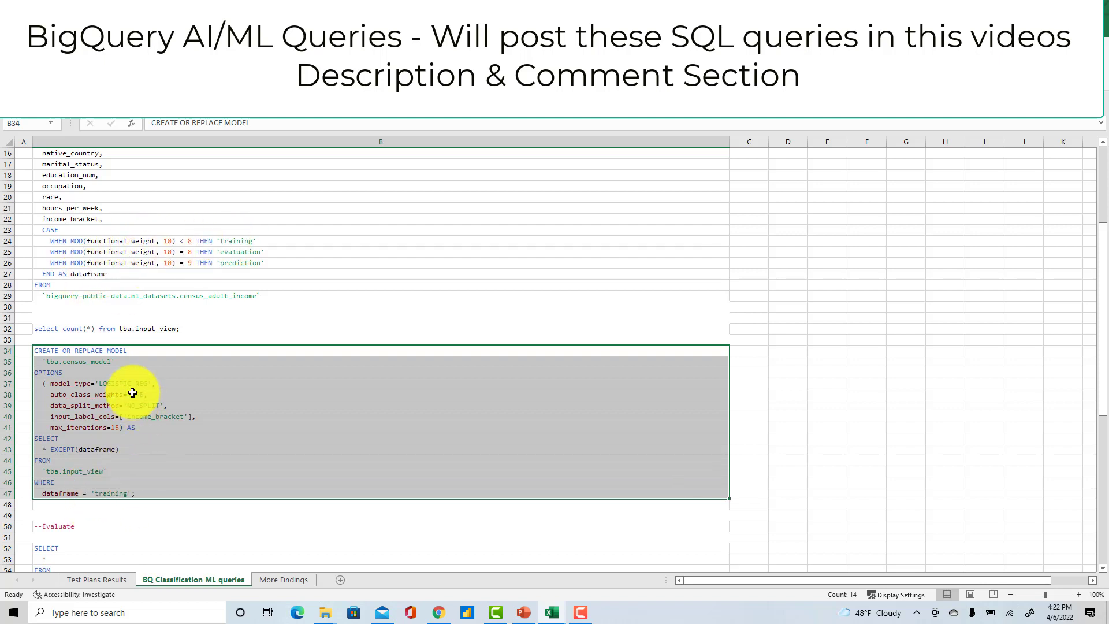
{"action": "left_click", "coordinate": [104, 493]}
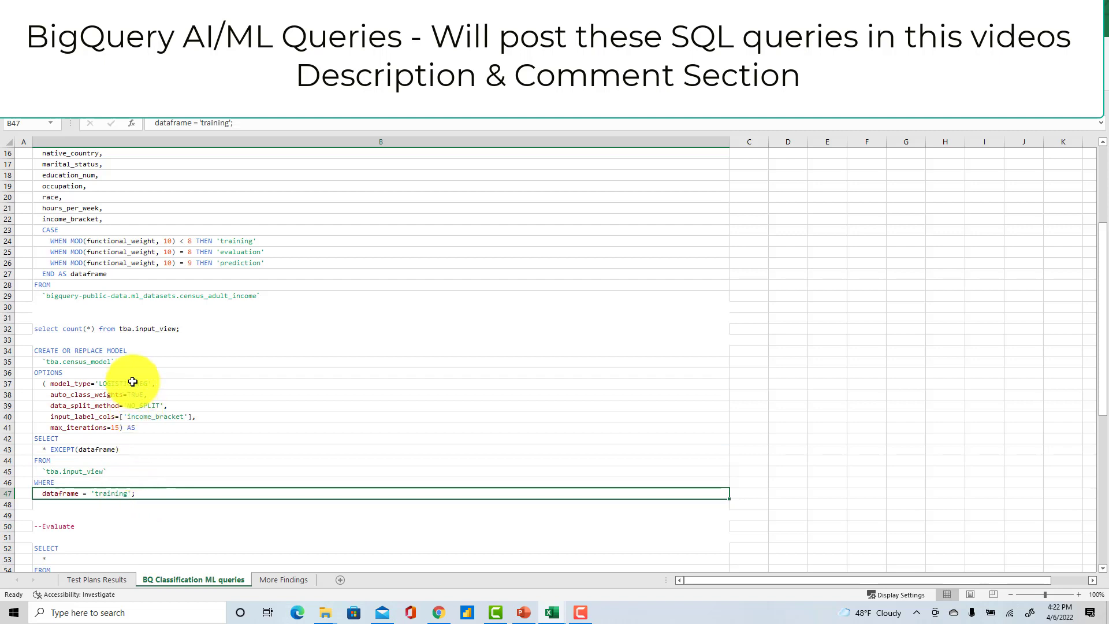
{"action": "left_click_drag", "start_coordinate": [132, 383], "coordinate": [138, 427]}
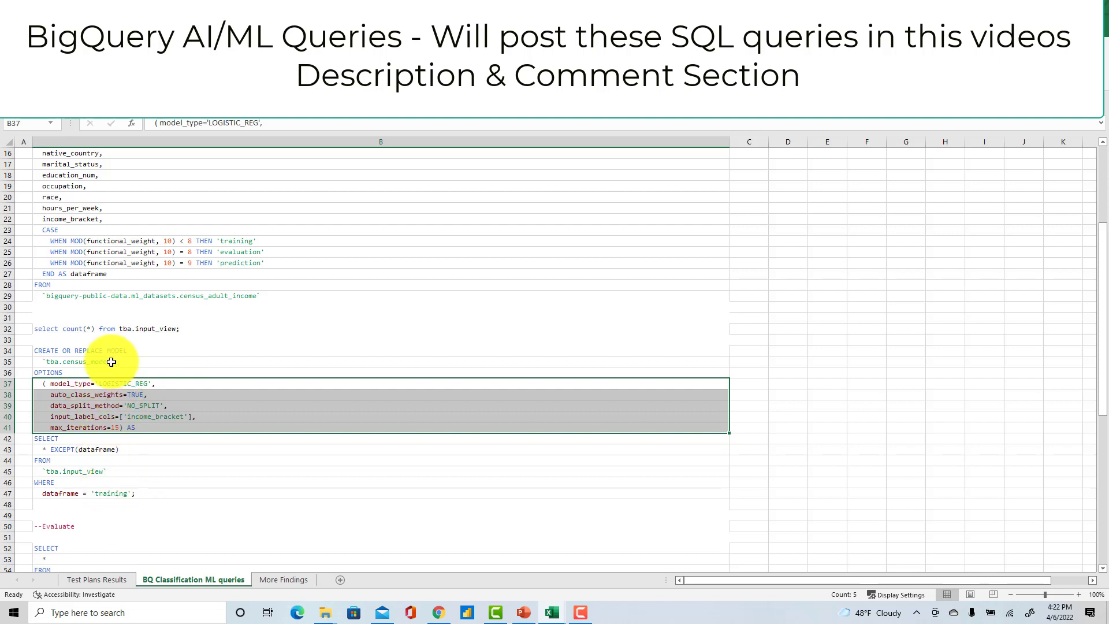
Highlight the census_model name, the ML.EVALUATE query and the 80% accuracy note
{"action": "scroll", "scroll_direction": "down", "scroll_amount": 3}
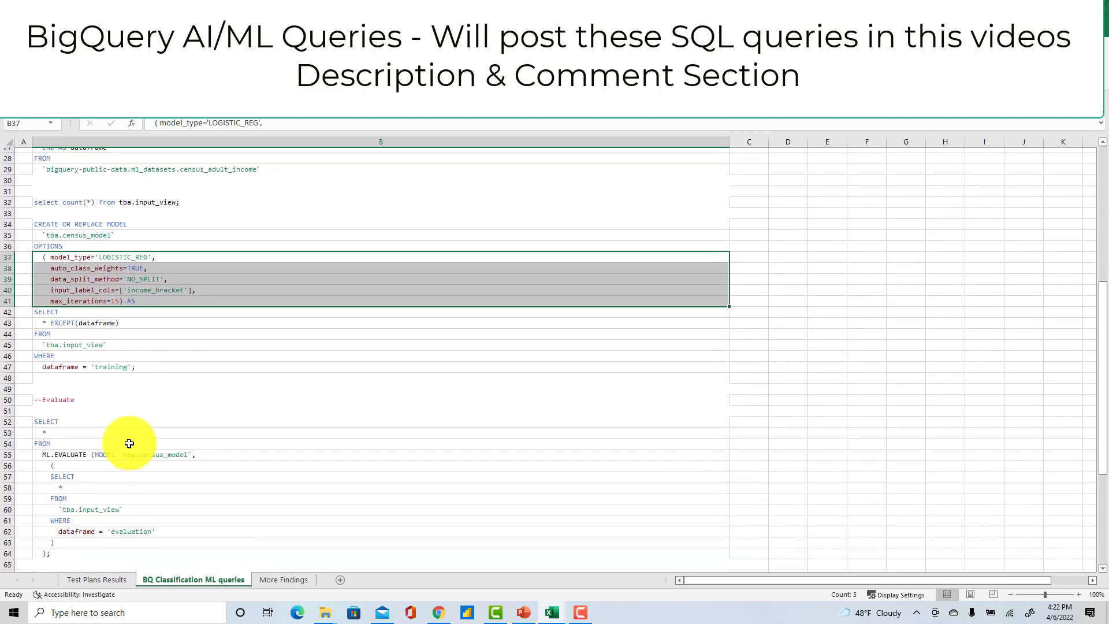
{"action": "scroll", "scroll_direction": "down", "scroll_amount": 3}
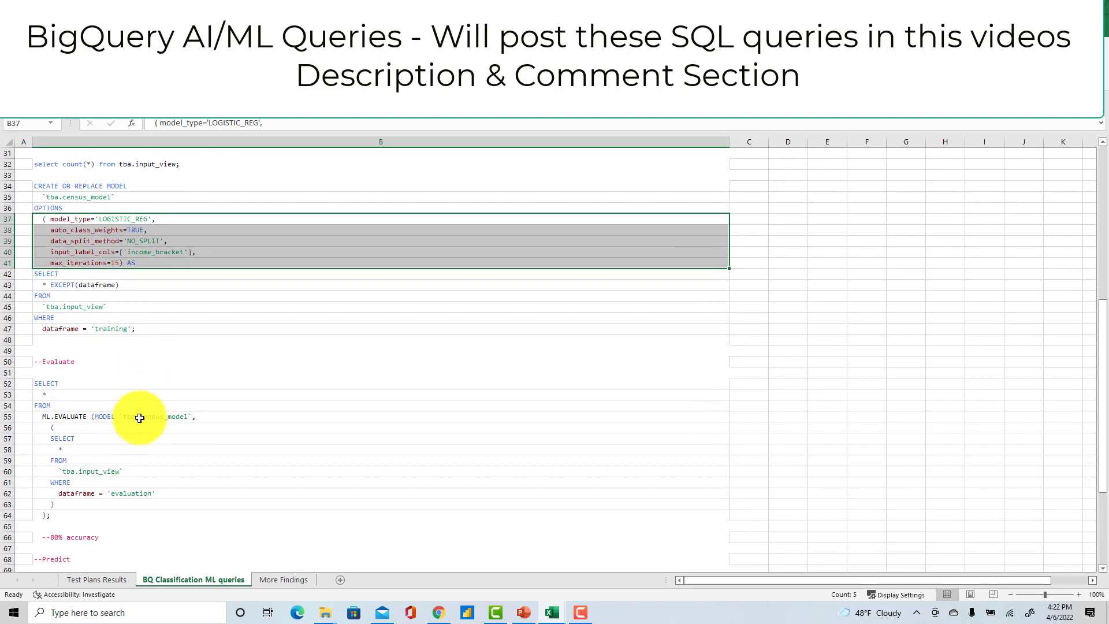
{"action": "left_click", "coordinate": [97, 197]}
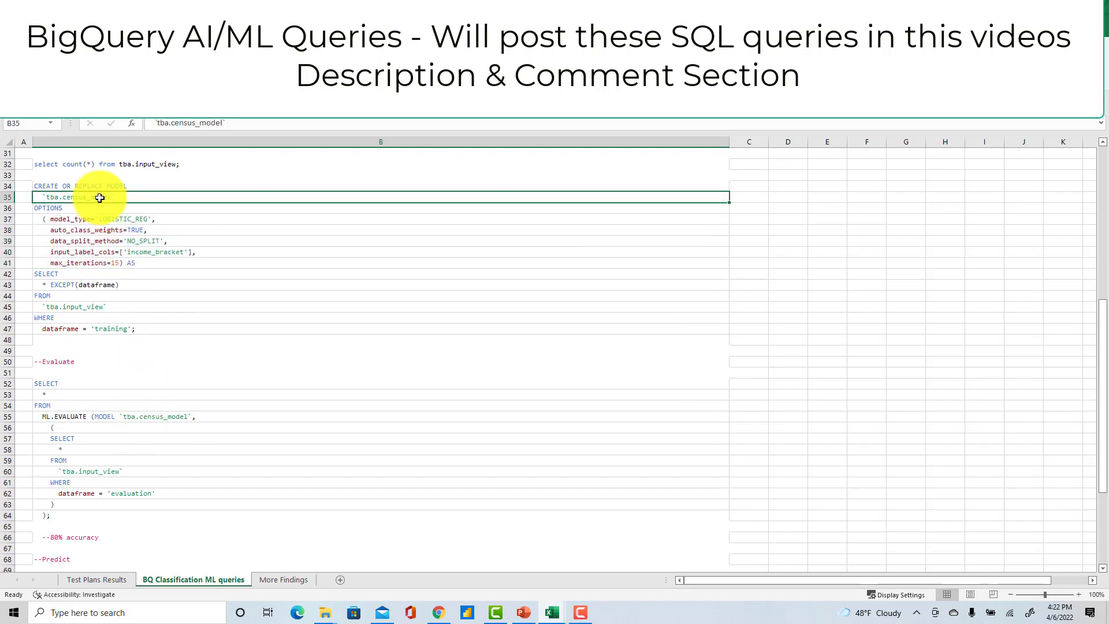
{"action": "left_click", "coordinate": [113, 417]}
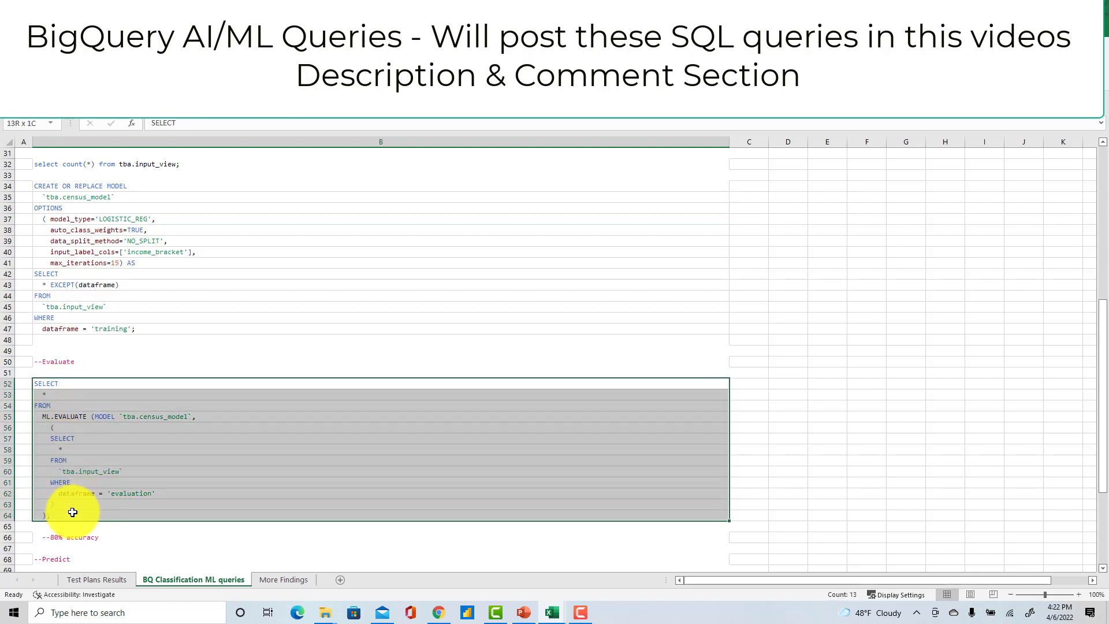
{"action": "left_click", "coordinate": [161, 537]}
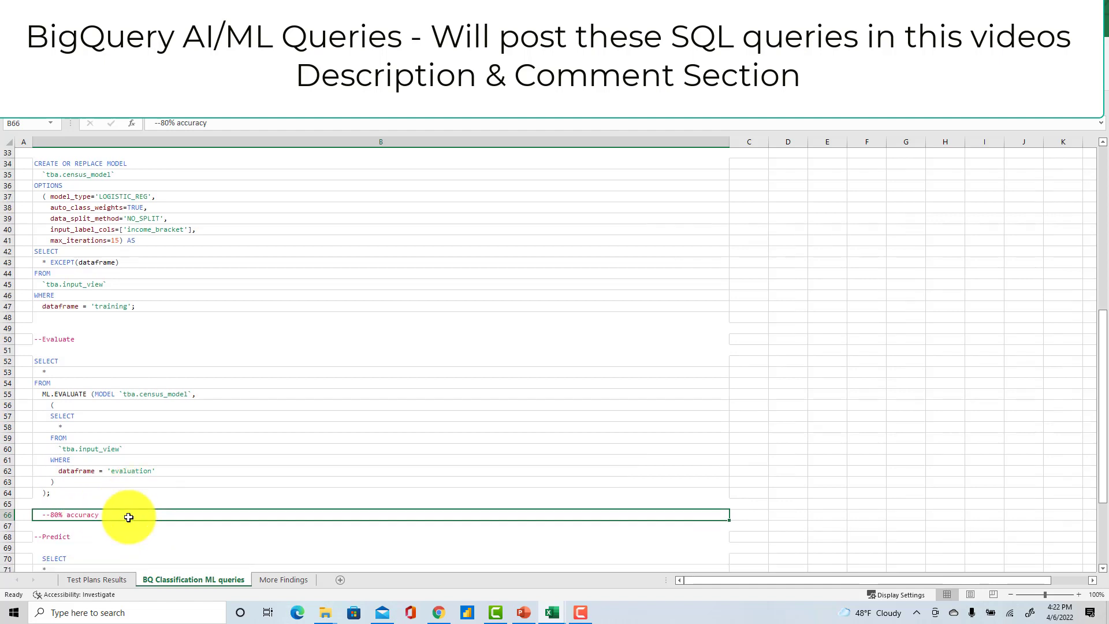
Scroll past ML.PREDICT, show the Oracle/Snowflake/BigQuery timing comparison, then the thank-you slide
{"action": "scroll", "scroll_direction": "down", "scroll_amount": 3}
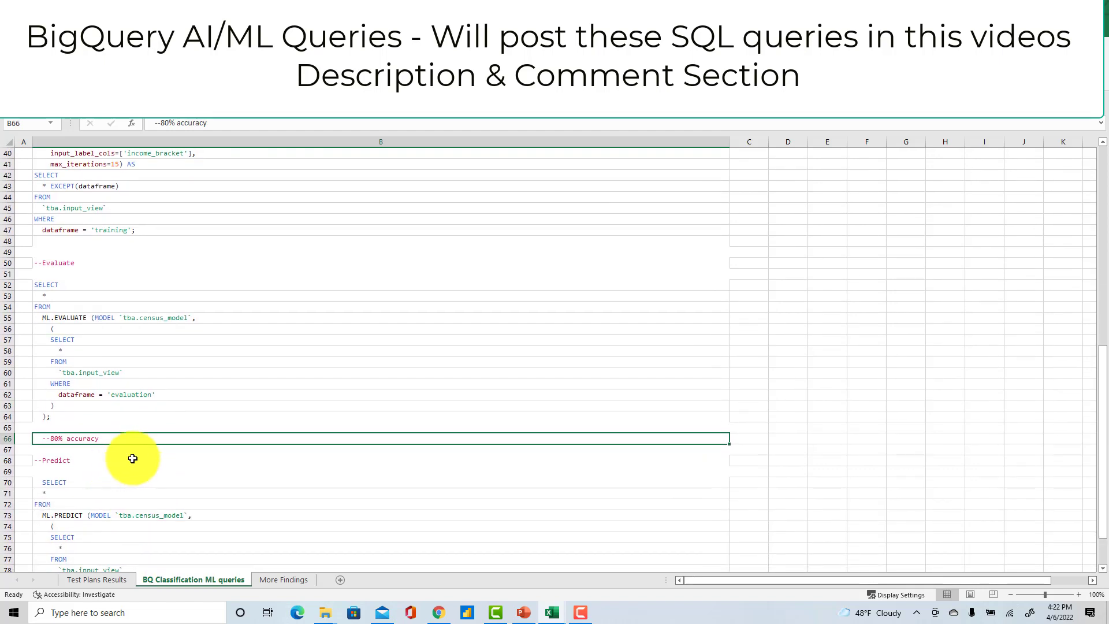
{"action": "scroll", "scroll_direction": "down", "scroll_amount": 3}
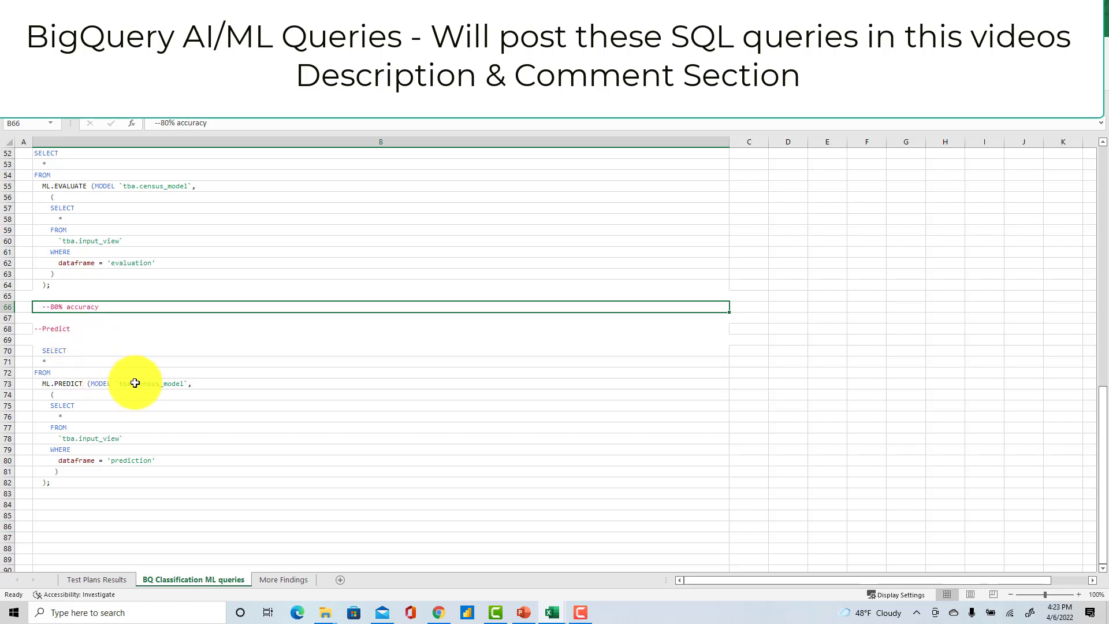
{"action": "left_click", "coordinate": [114, 459]}
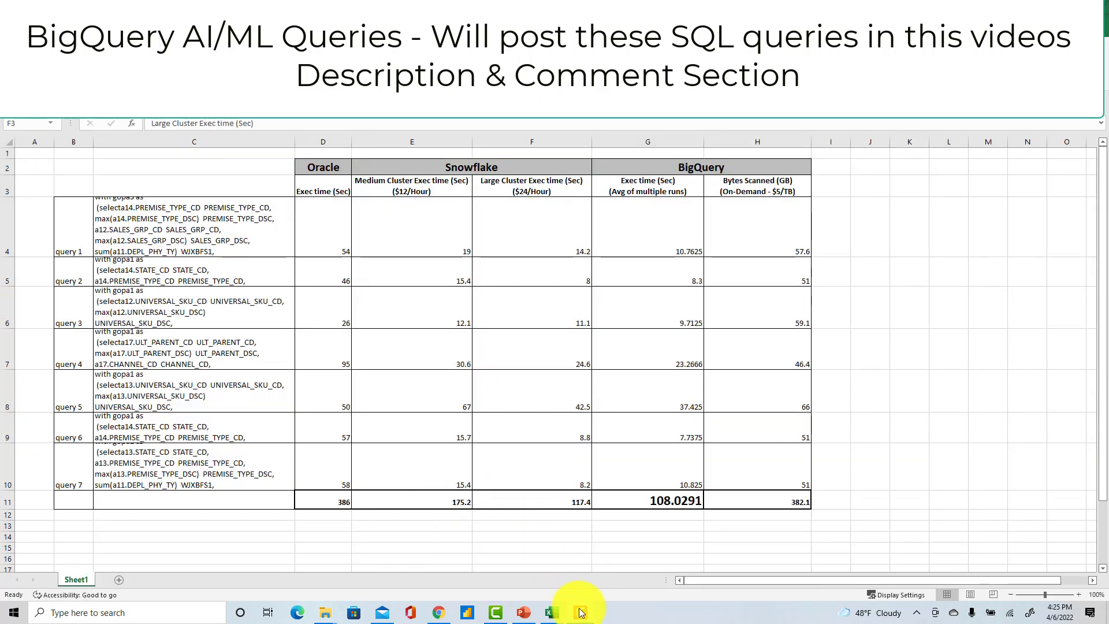
{"action": "left_click", "coordinate": [522, 611]}
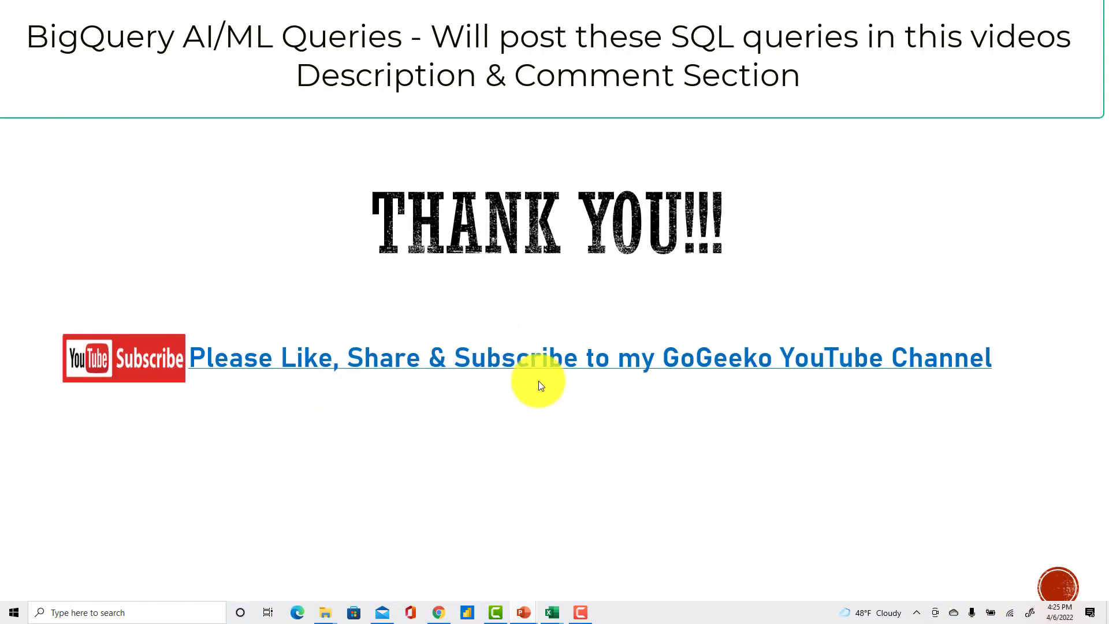
{"action": "mouse_move", "coordinate": [628, 446]}
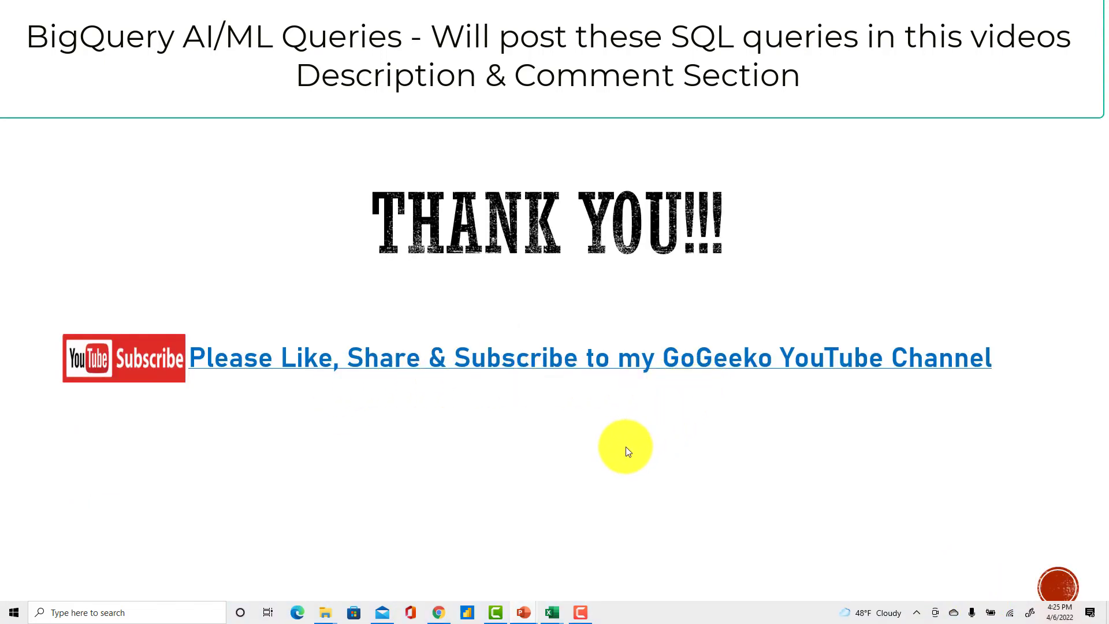
{"action": "mouse_move", "coordinate": [626, 444]}
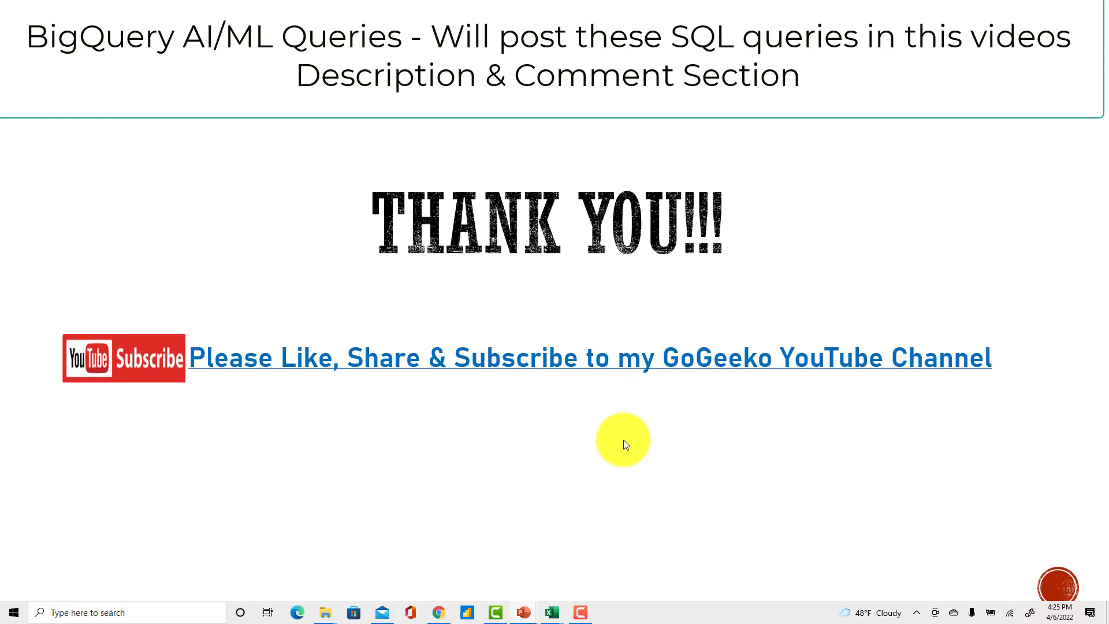